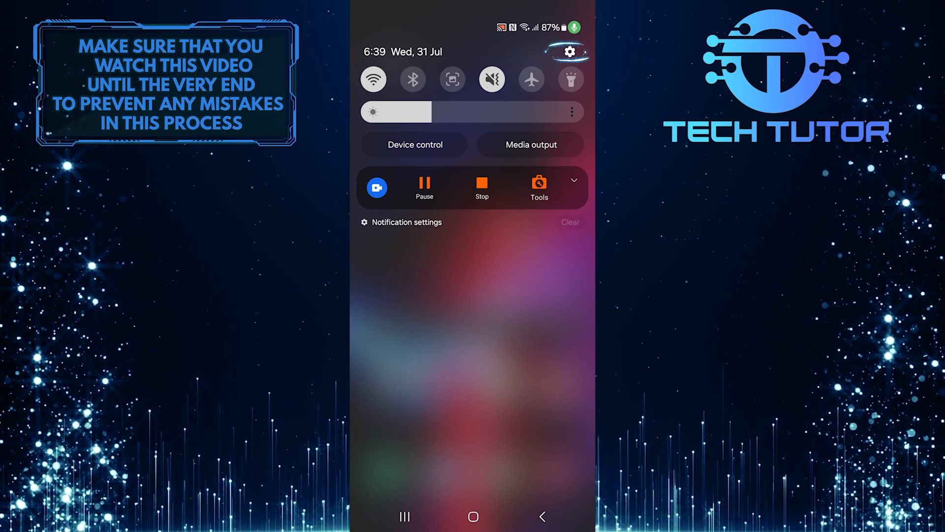
Launch Settings from the quick panel and scroll to the Lock screen and AOD entry
click(569, 51)
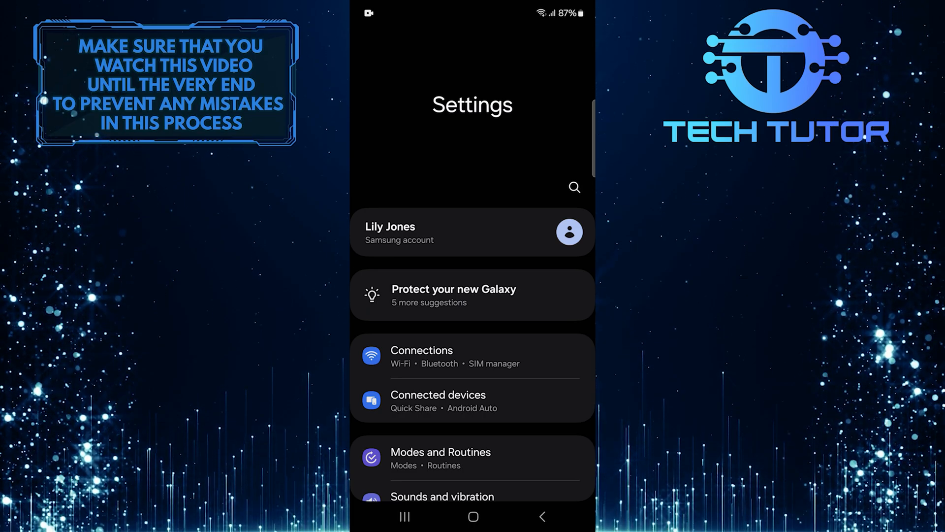
scroll(down, 3)
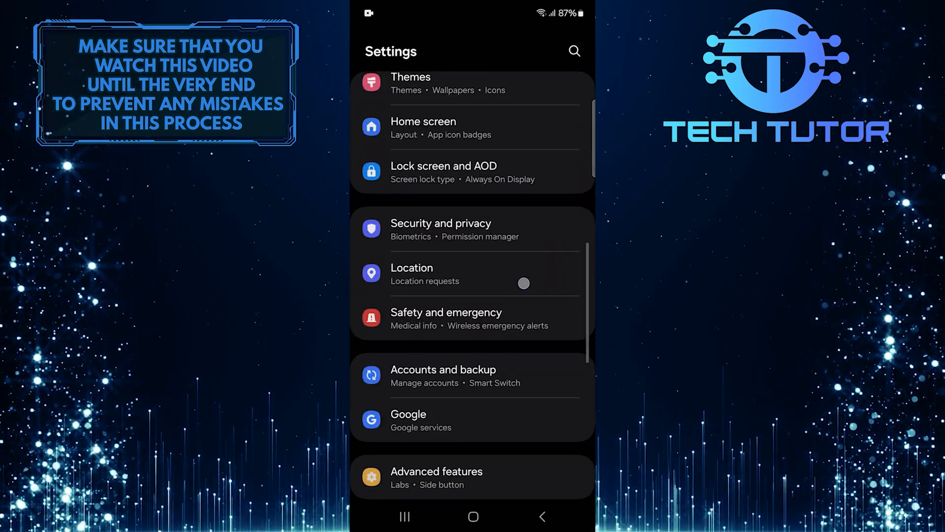
click(444, 171)
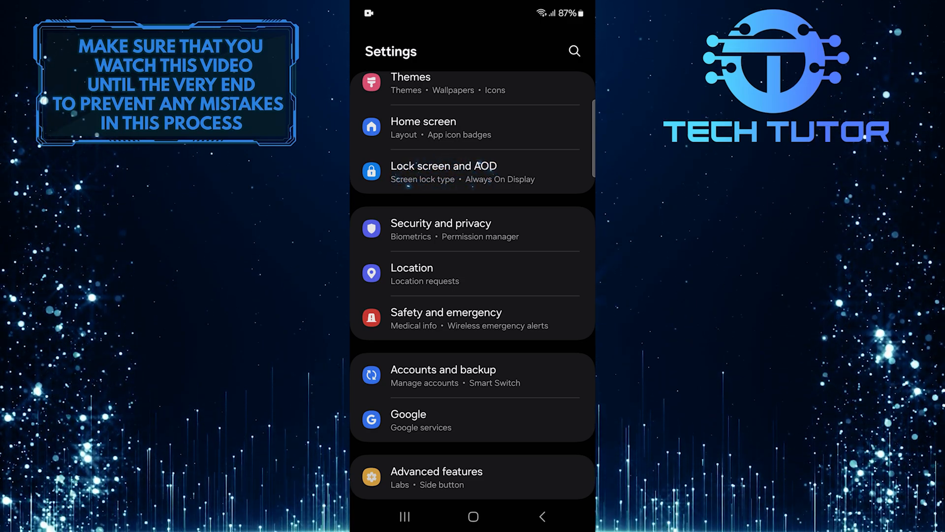
Enter Lock screen and AOD and start Edit Lock screen, showing the 6:39 clock preview
click(444, 172)
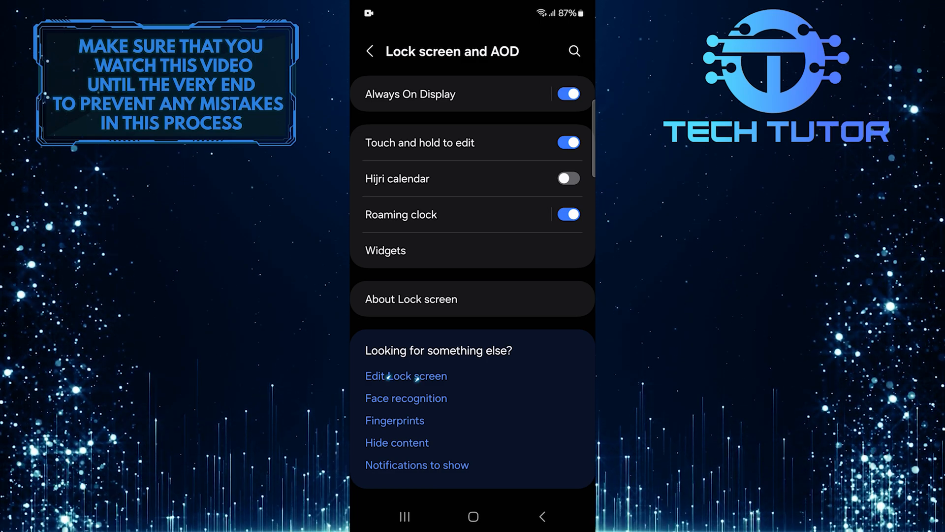
click(405, 376)
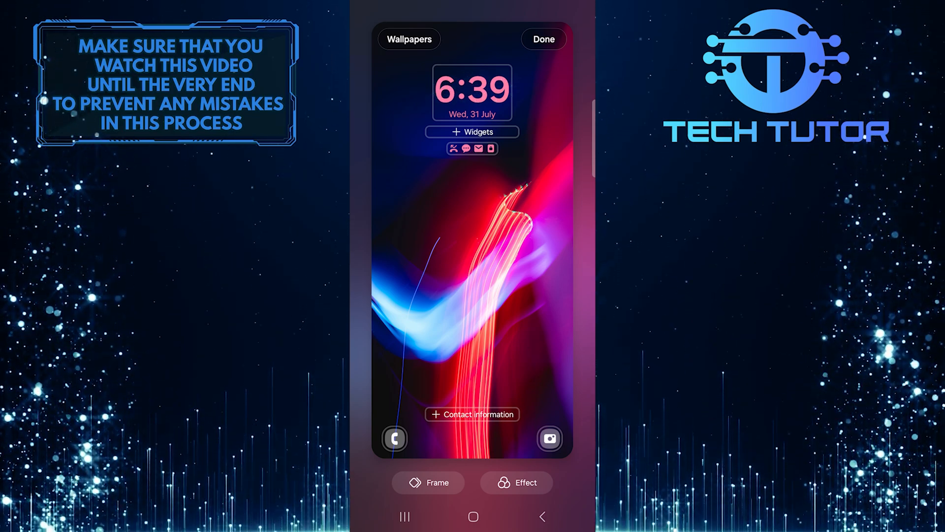
Switch the lock screen clock to the stacked-digit style (06 above 40) and save with Done
click(472, 93)
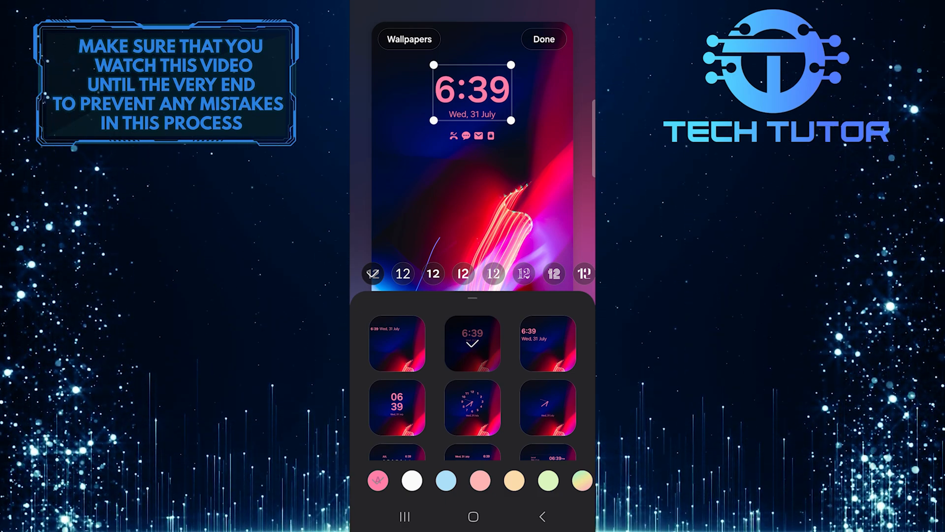
scroll(down, 3)
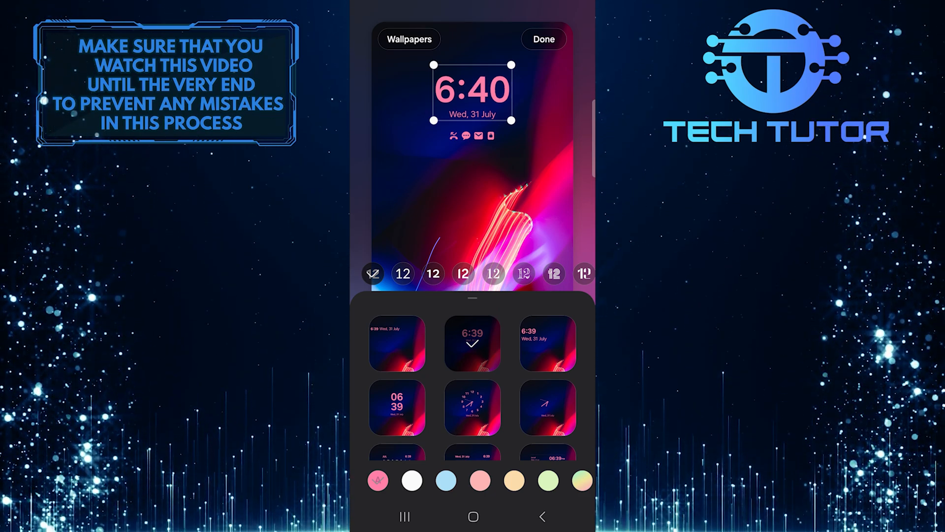
click(396, 406)
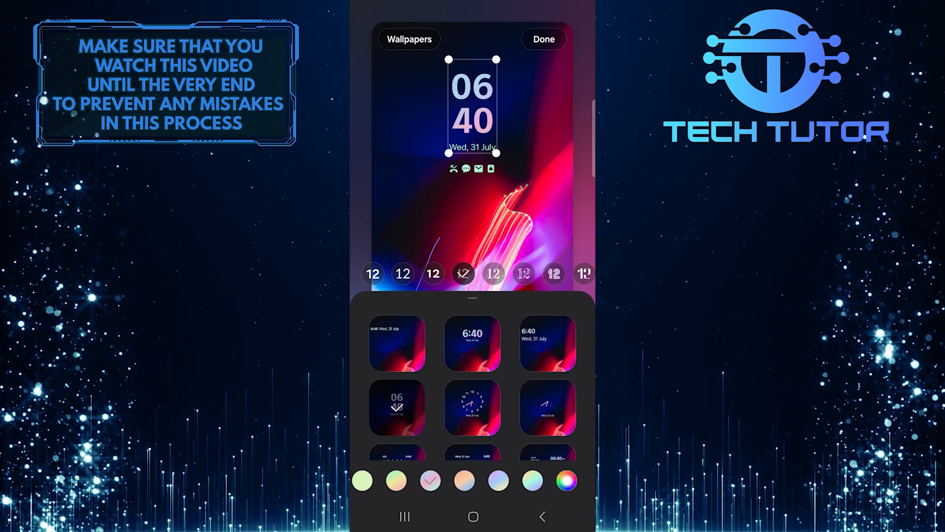
click(542, 39)
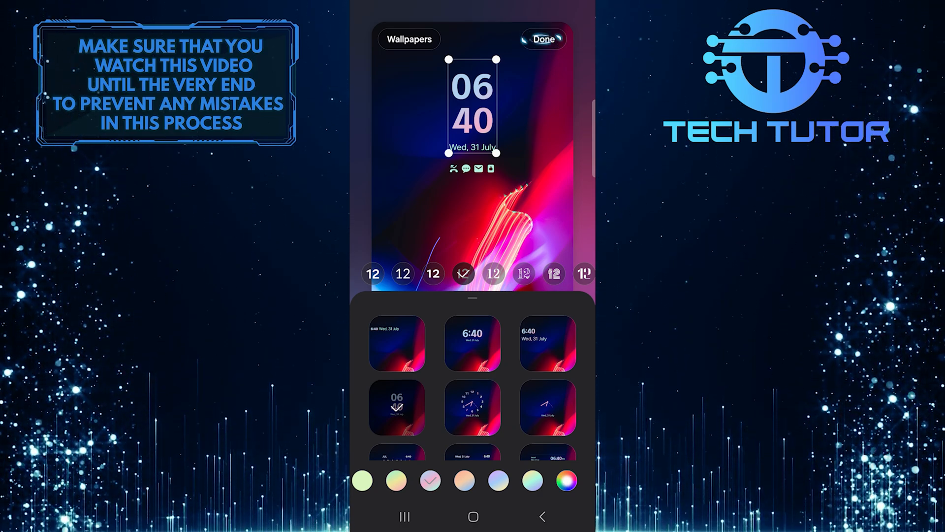
click(544, 39)
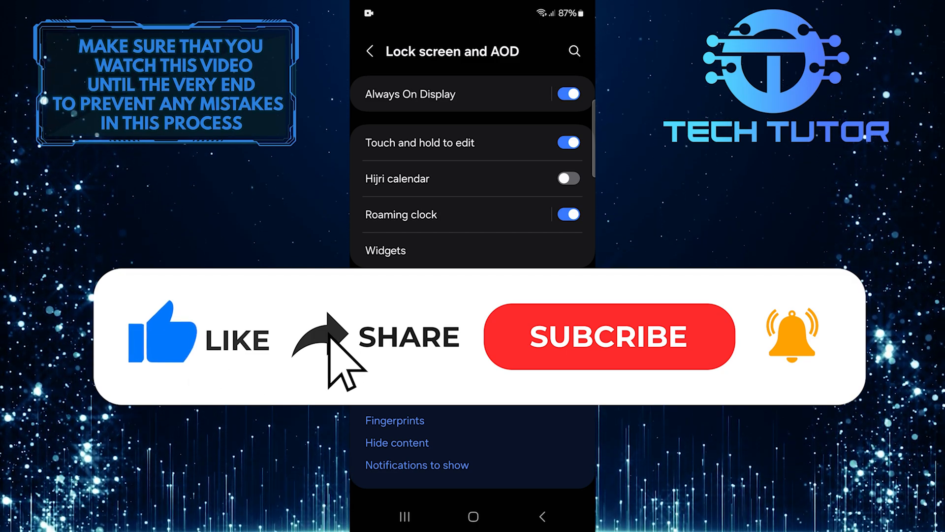
Confirm the saved stacked clock back on the Lock screen and AOD page
click(609, 336)
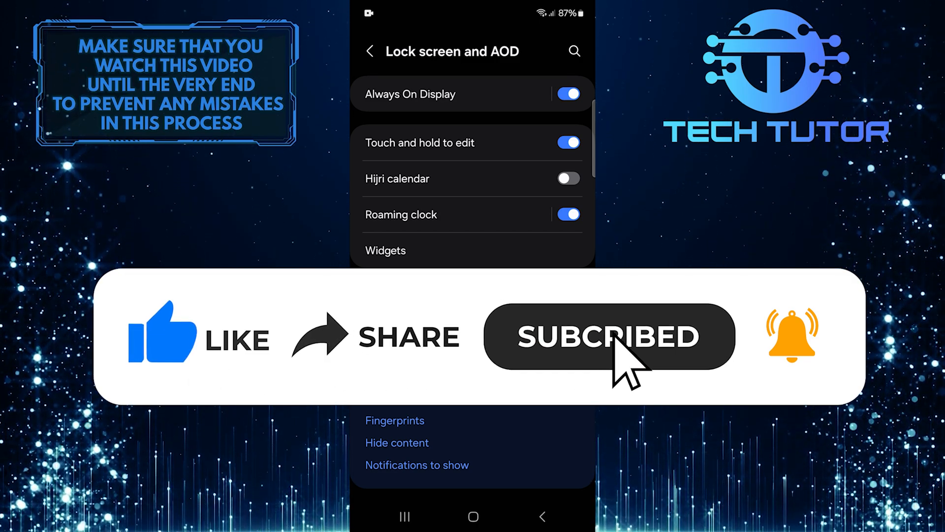